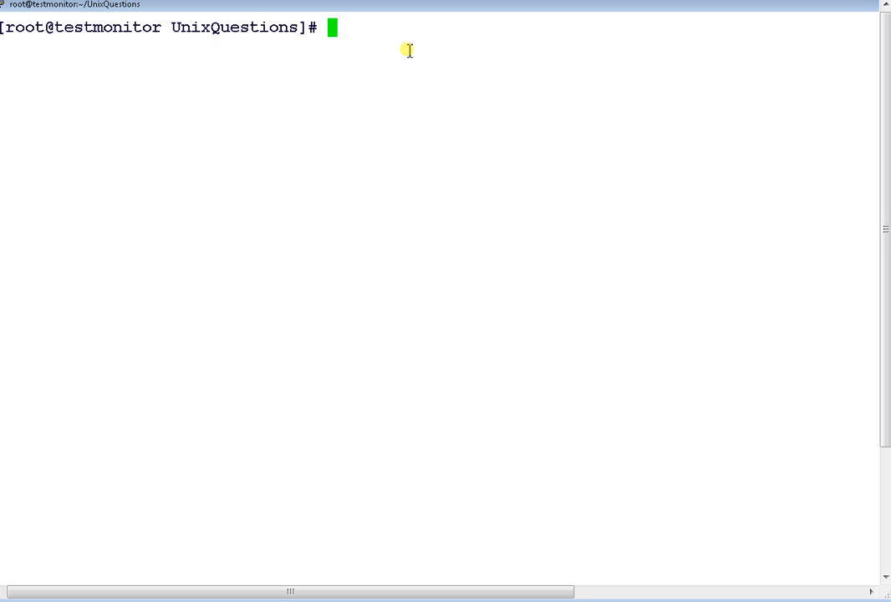
- Display the contents of test1, the saved ps -ef process listing, with cat
text(ca)
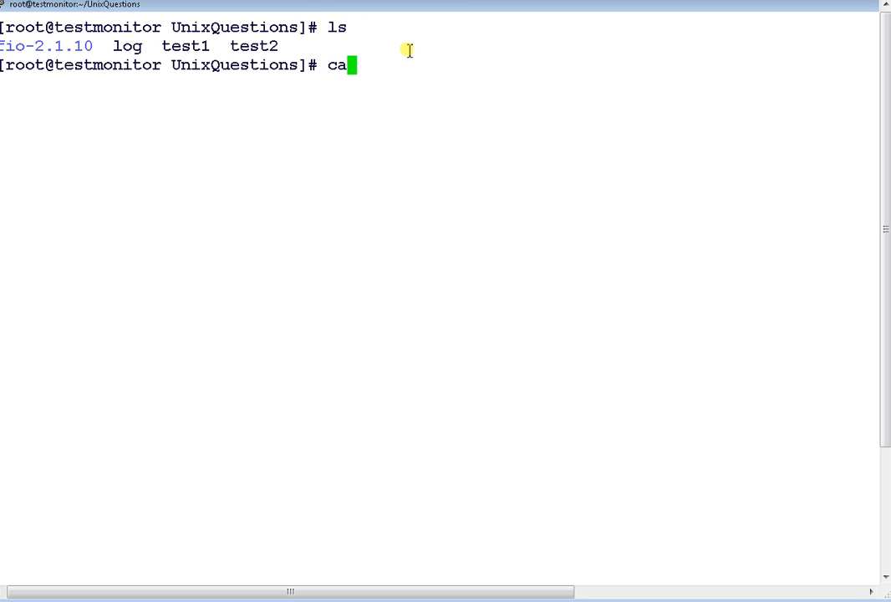
text(t test1)
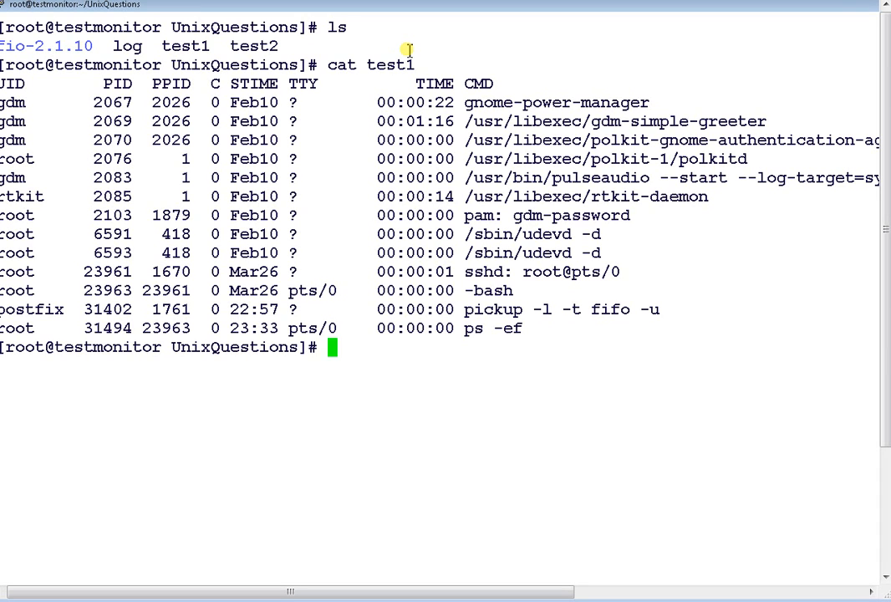
mouse_move(394, 82)
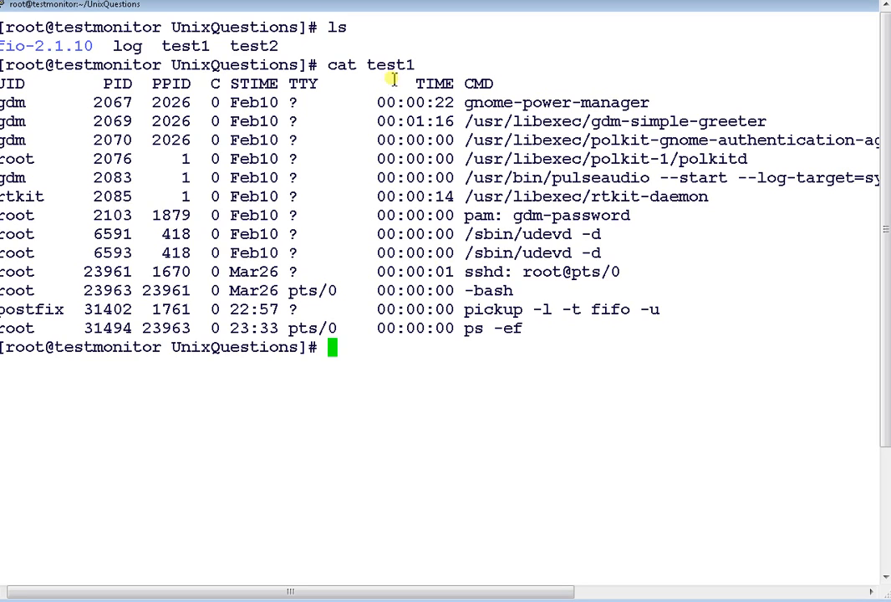
mouse_move(357, 144)
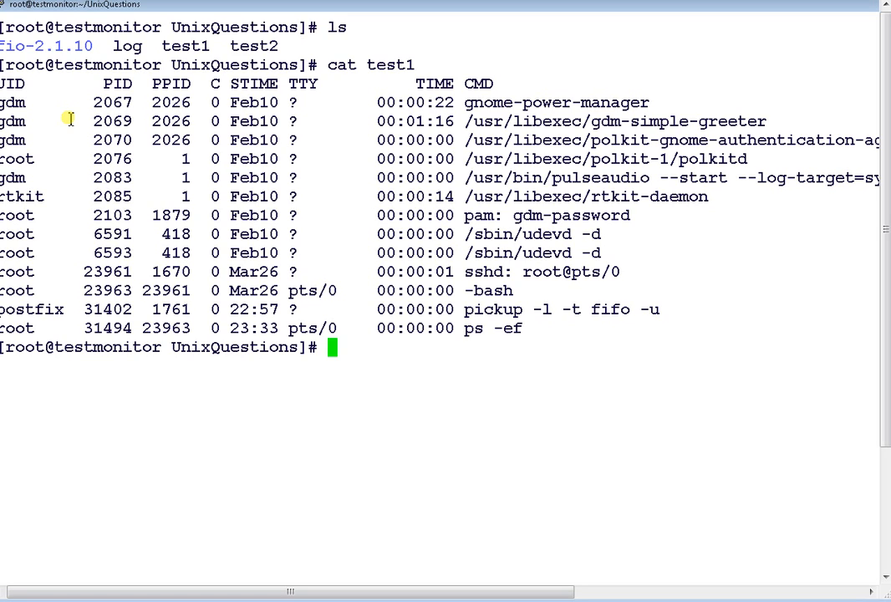
mouse_move(433, 381)
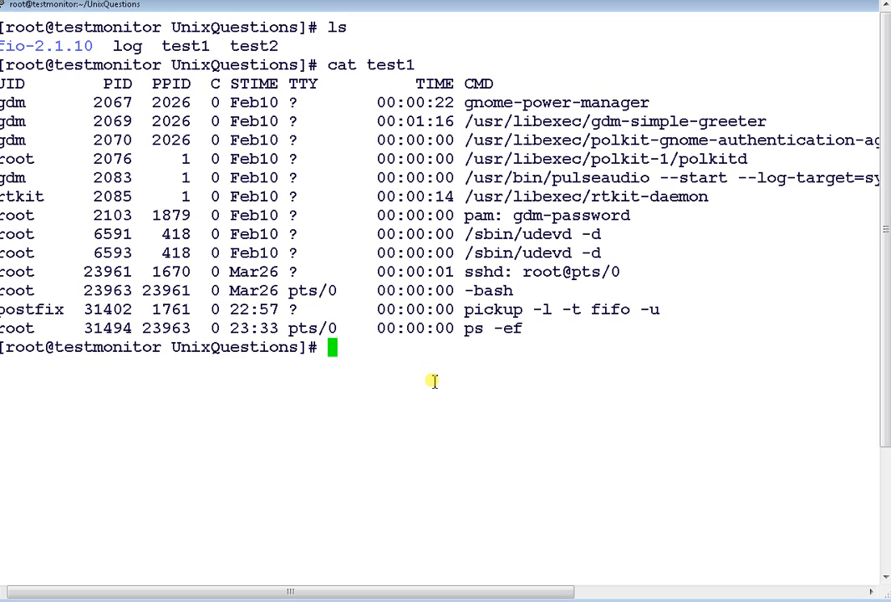
- Extract the first space-delimited field of every line in test1 with cut -d " " -f 1
text(cut)
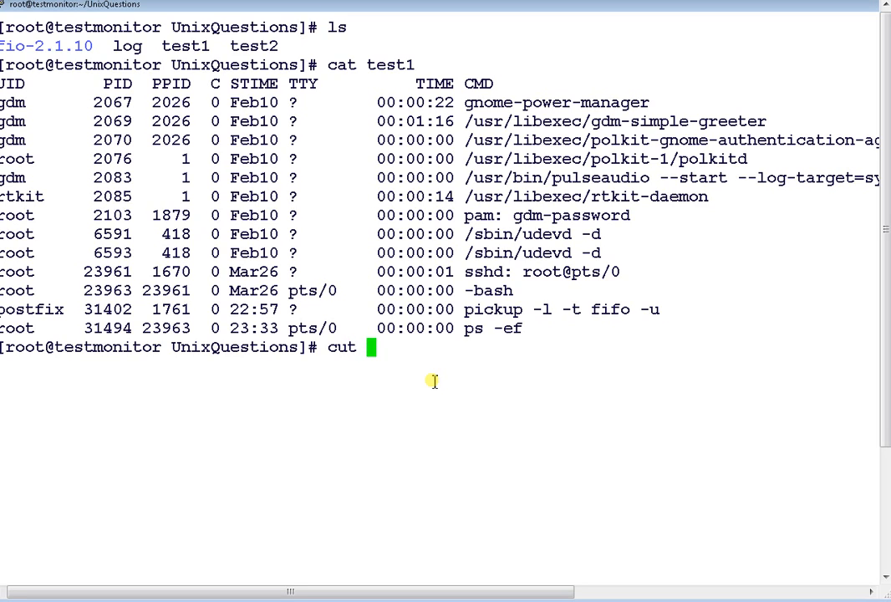
text(-d)
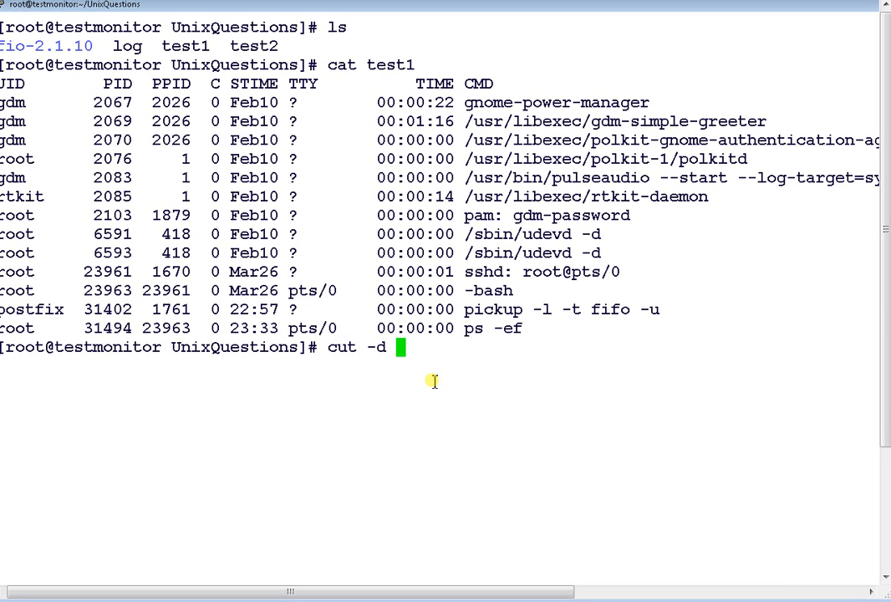
text("")
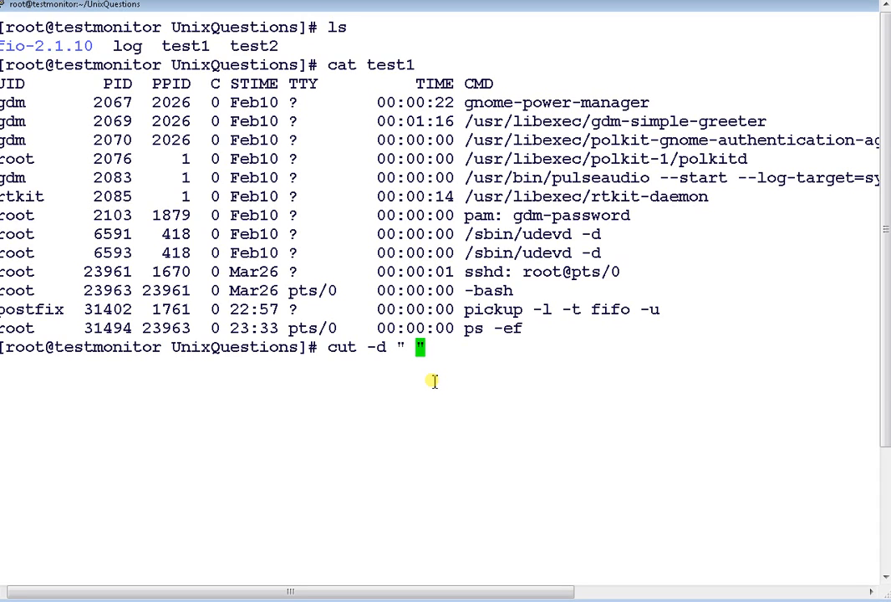
text(" ")
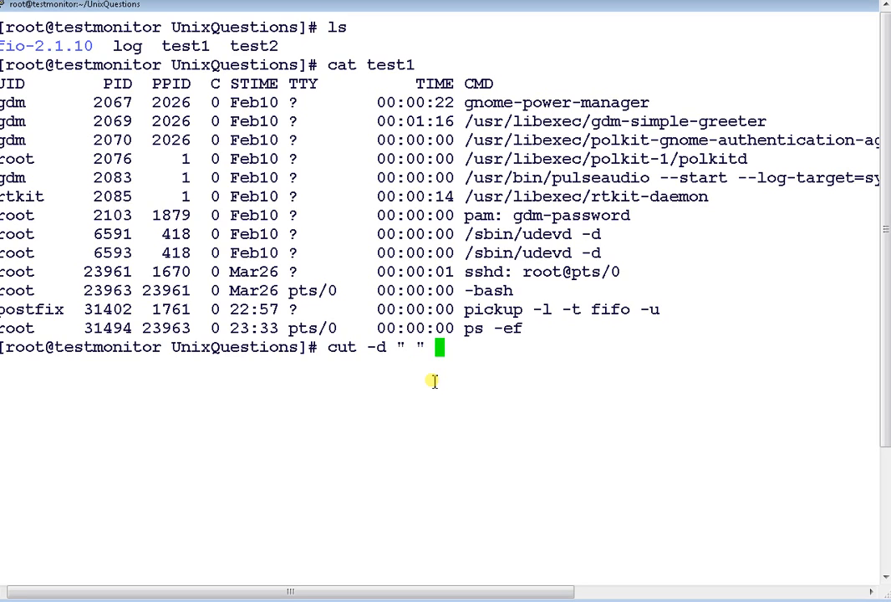
text(-f)
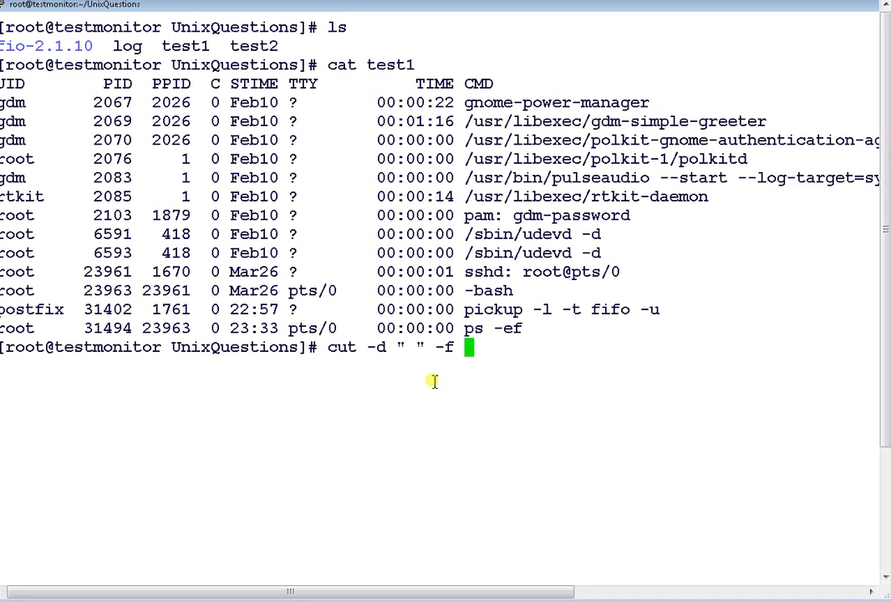
text(1)
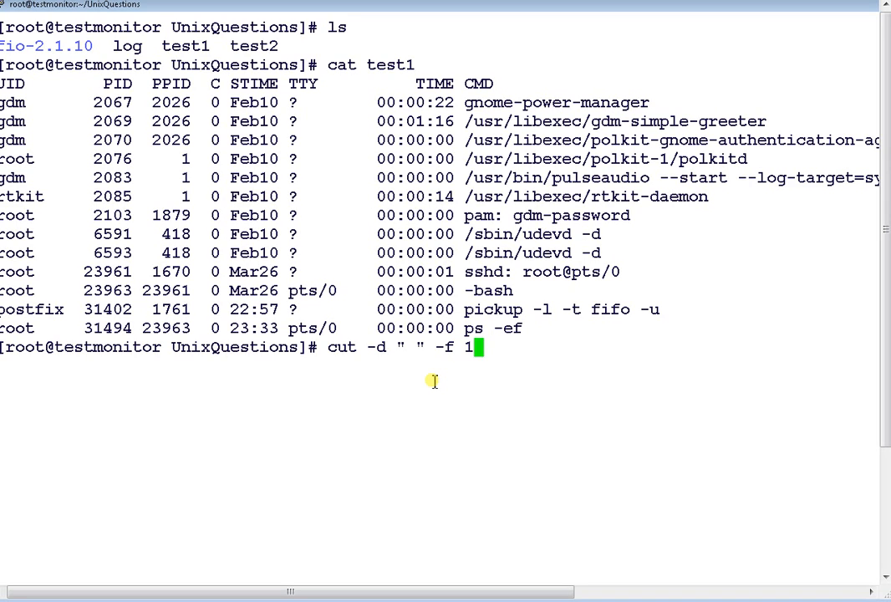
text(te)
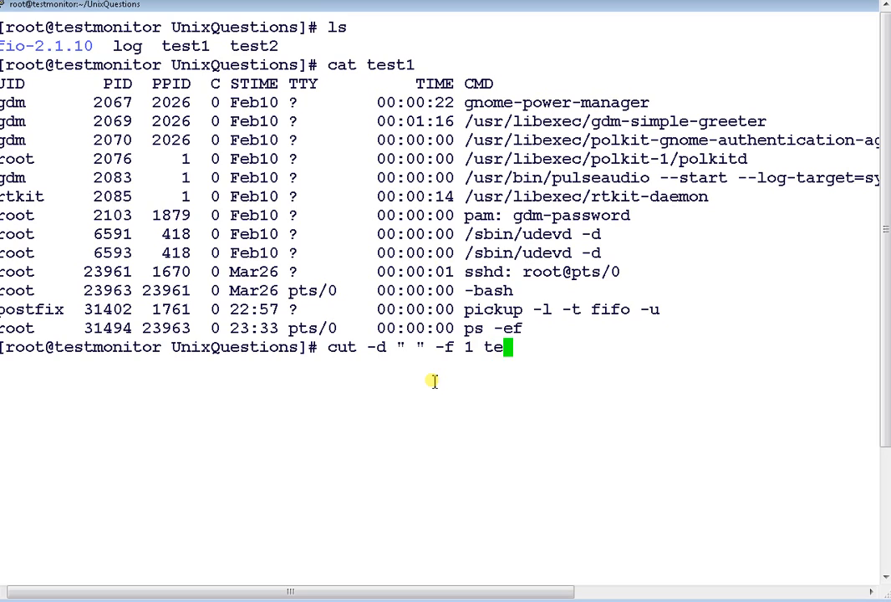
text(st1)
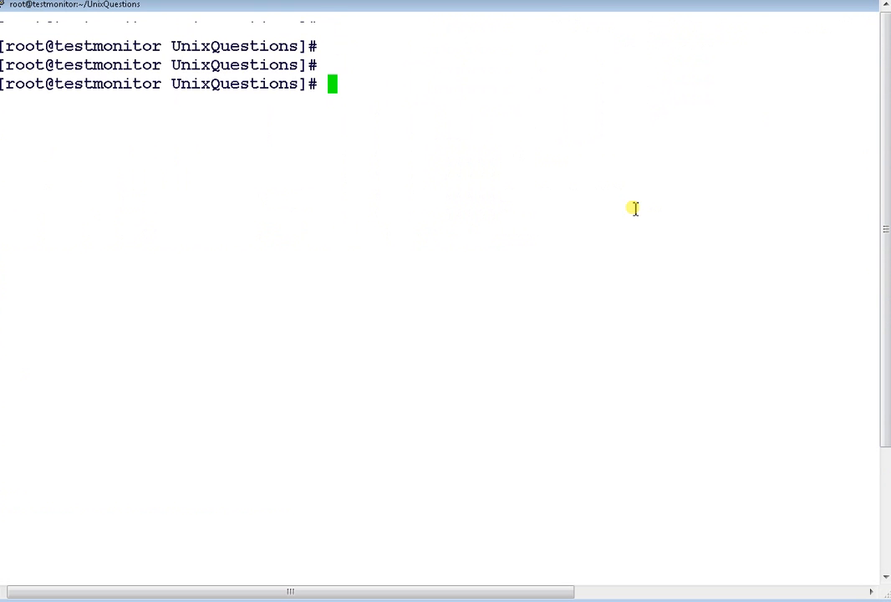
- Show the test1 process listing again with cat before composing the awk command
text(cat)
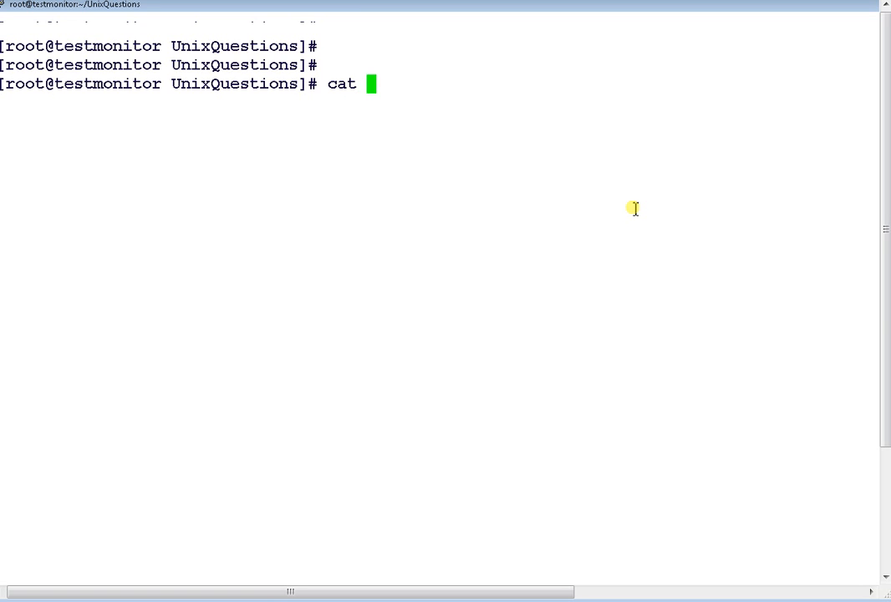
text(file1)
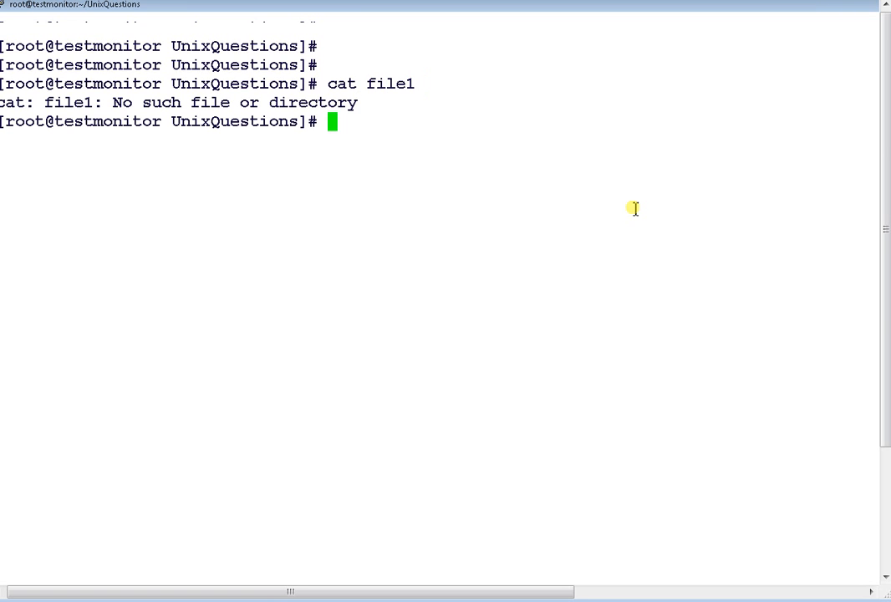
text(cat test1)
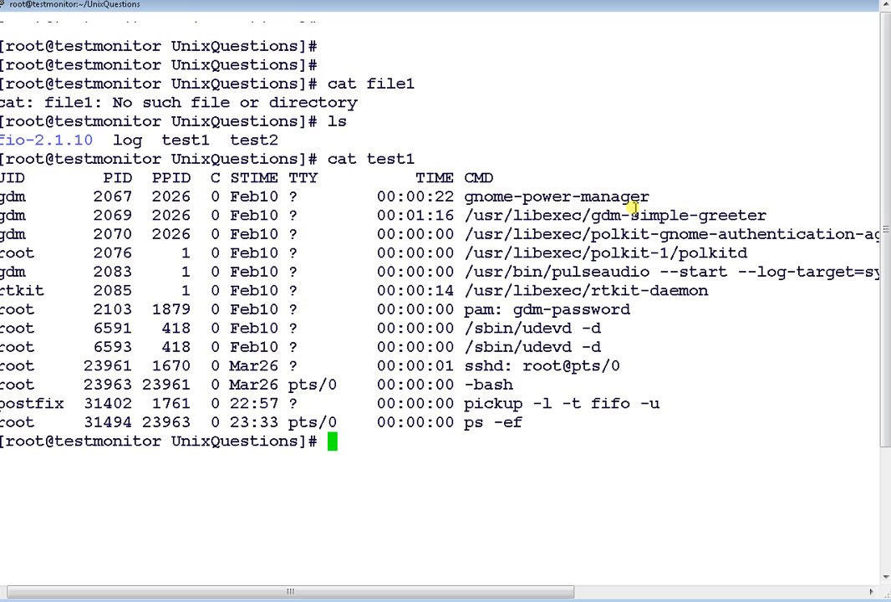
- Print only the first column of test1 with awk '{print $1}'
text(awk)
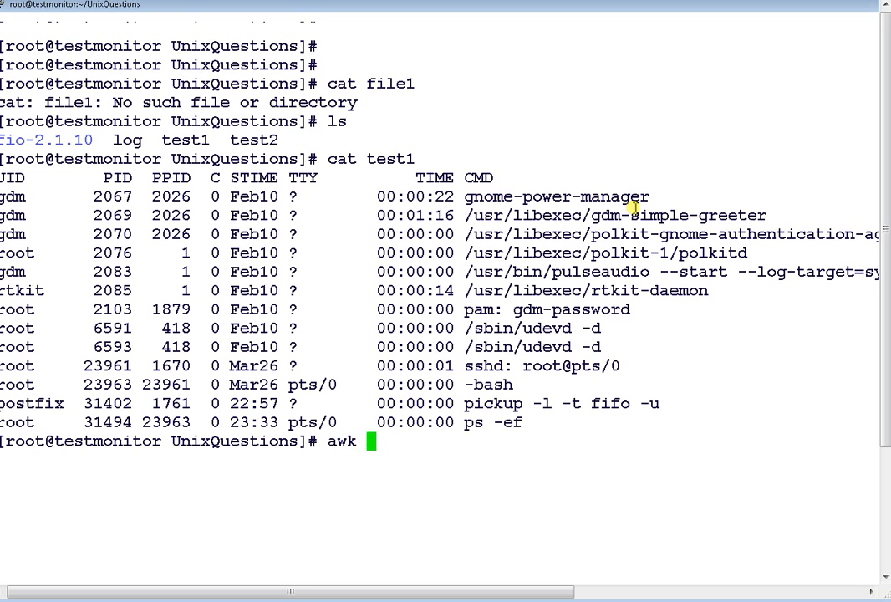
text(')
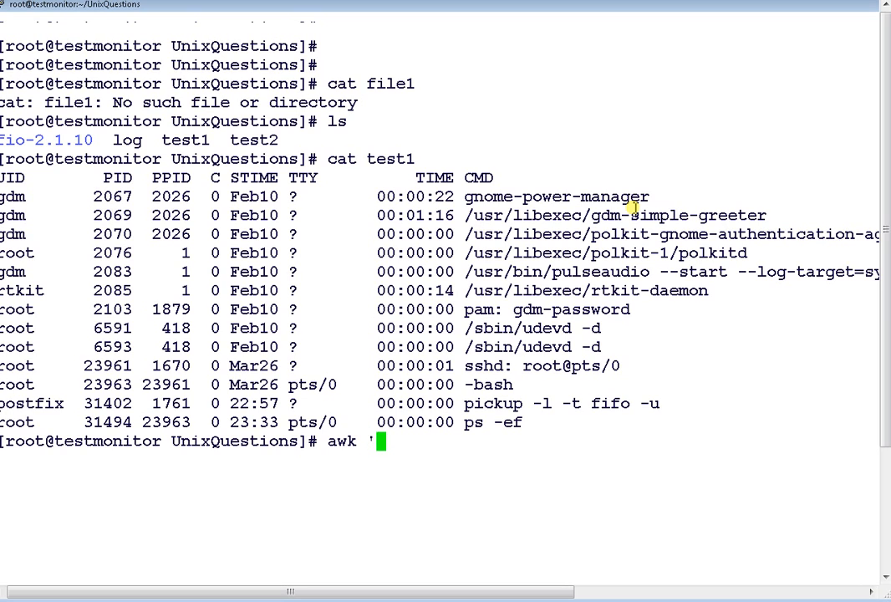
text({p)
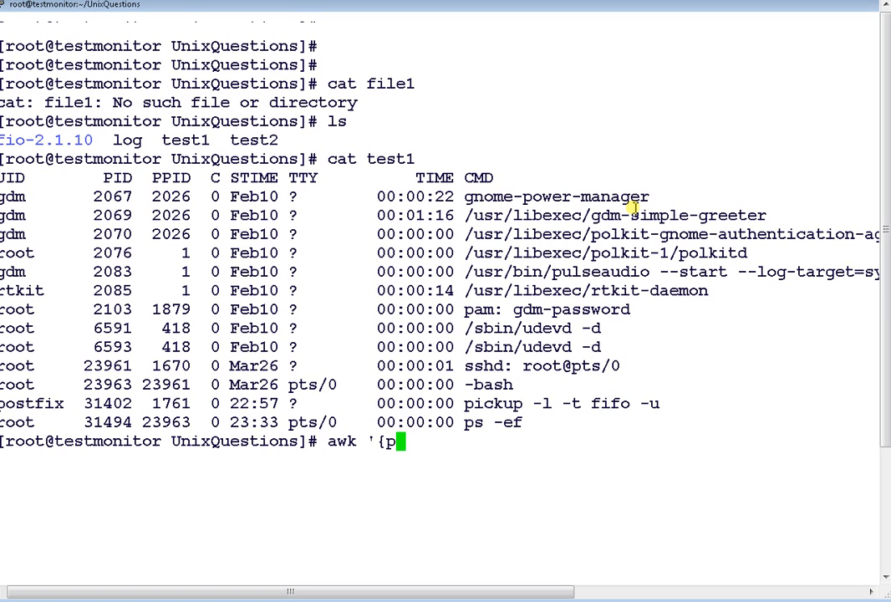
text(riny)
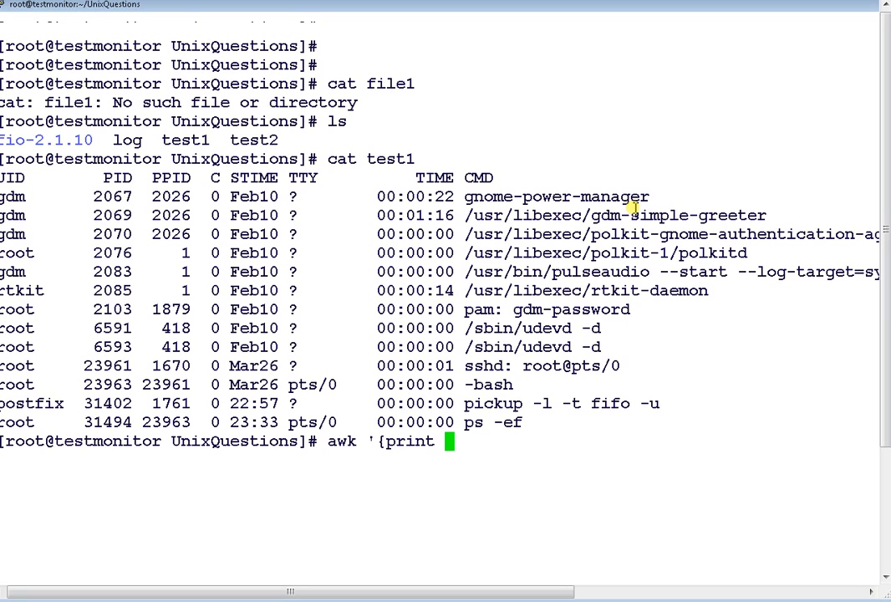
text($1)
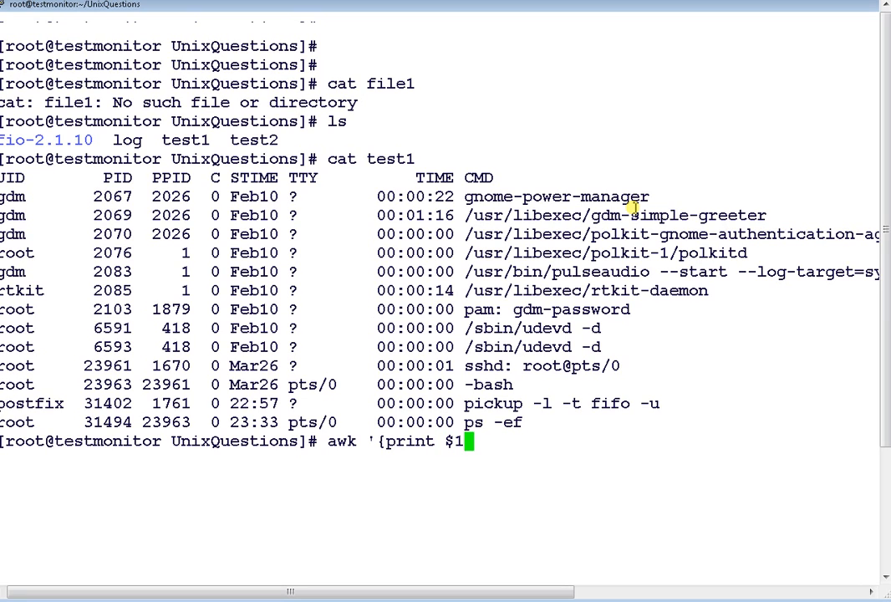
text(')
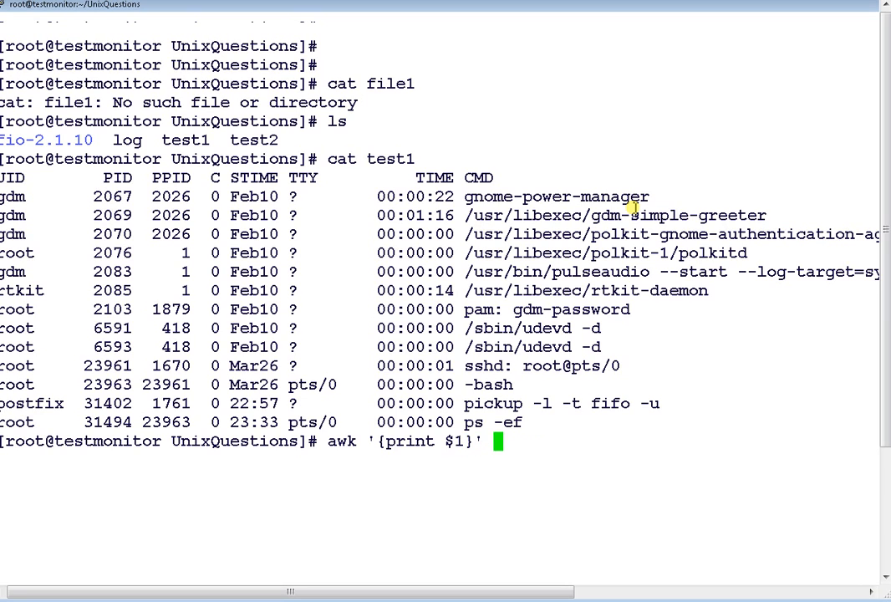
text(test1)
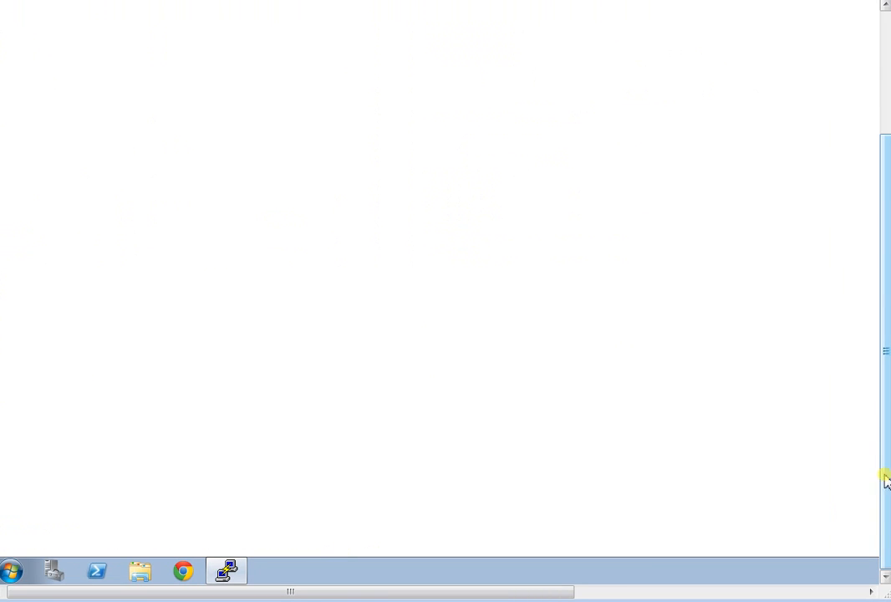
- Redirect awk '{print $1}' test1 into a new file named output_awk
click(226, 571)
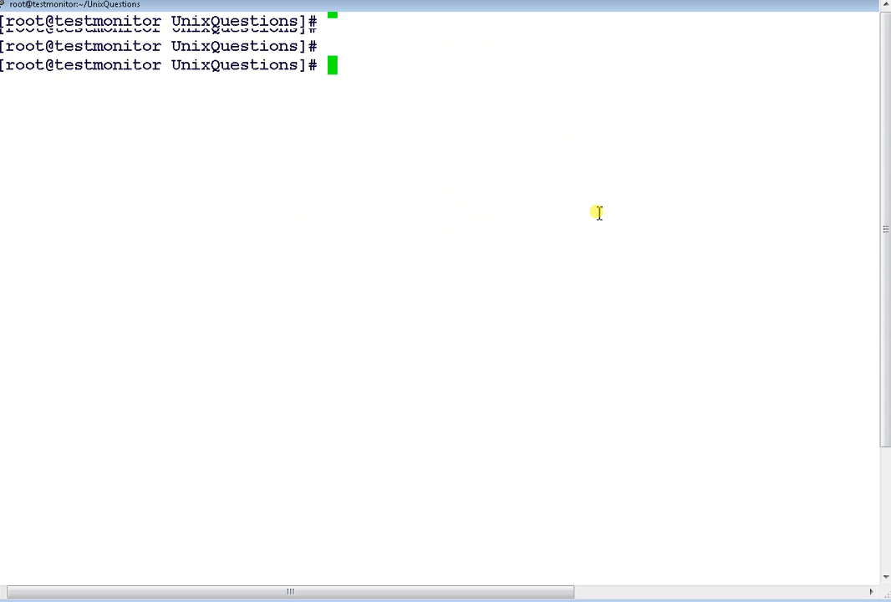
text(awk '{print $1}' test1)
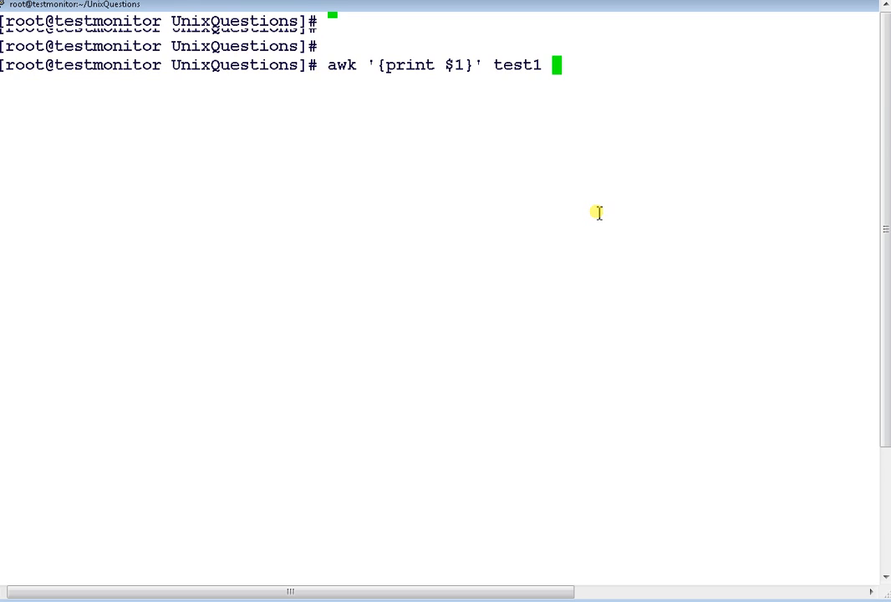
text(>)
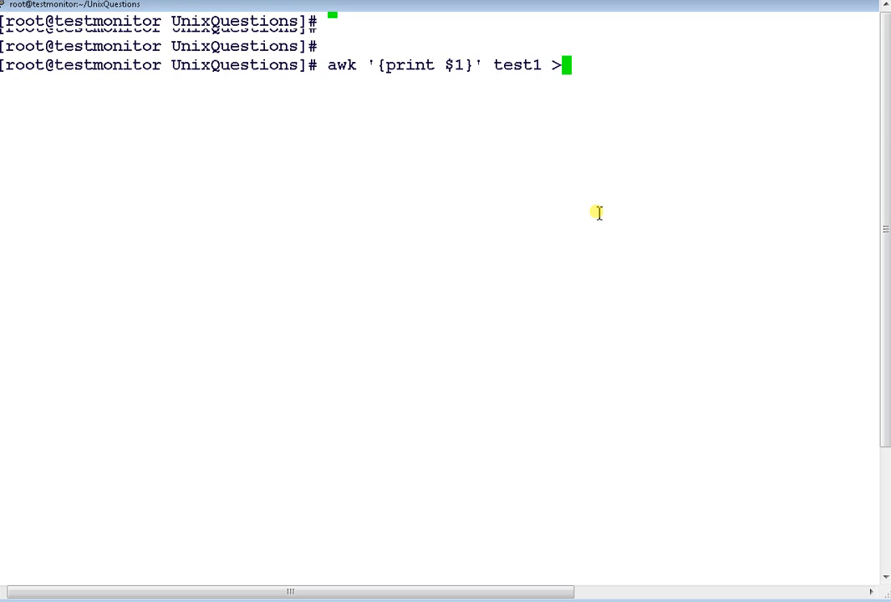
text(test)
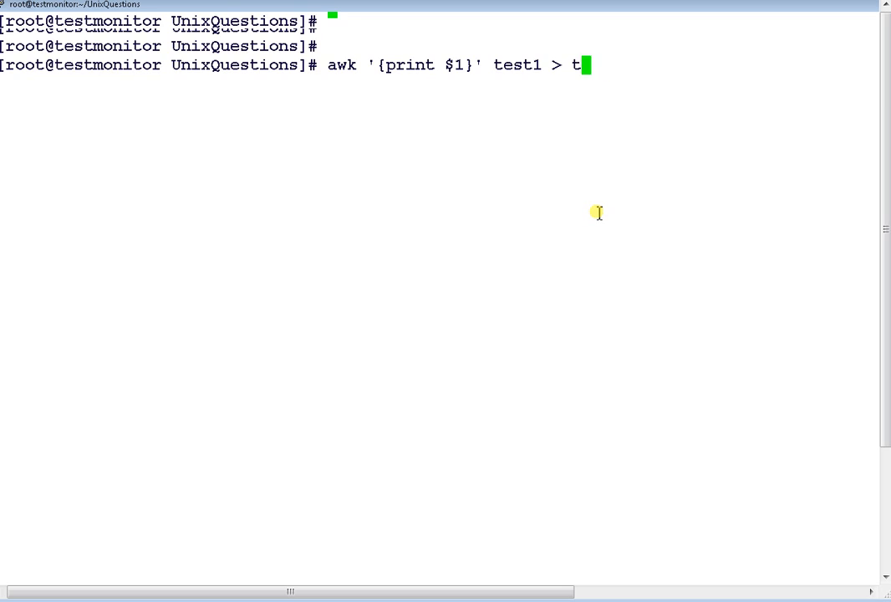
text(out)
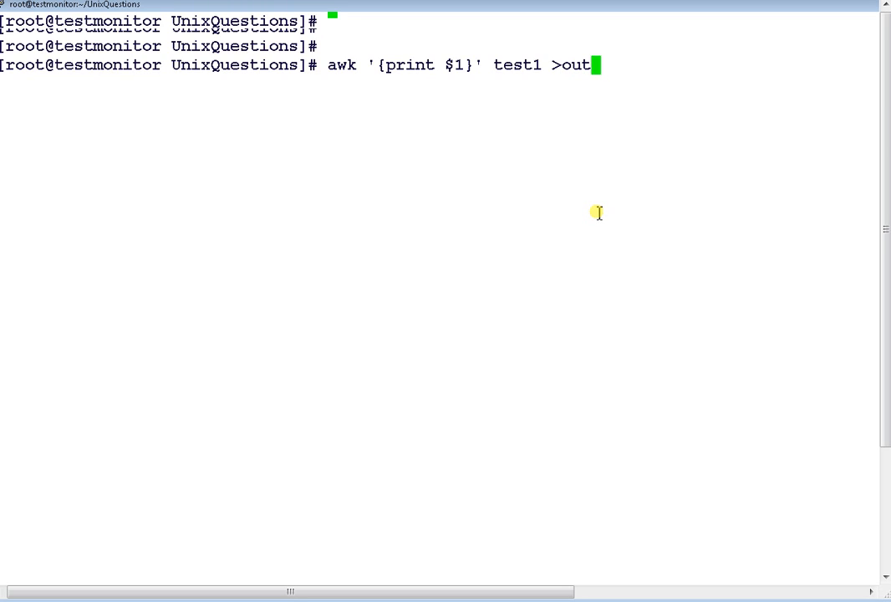
text(p)
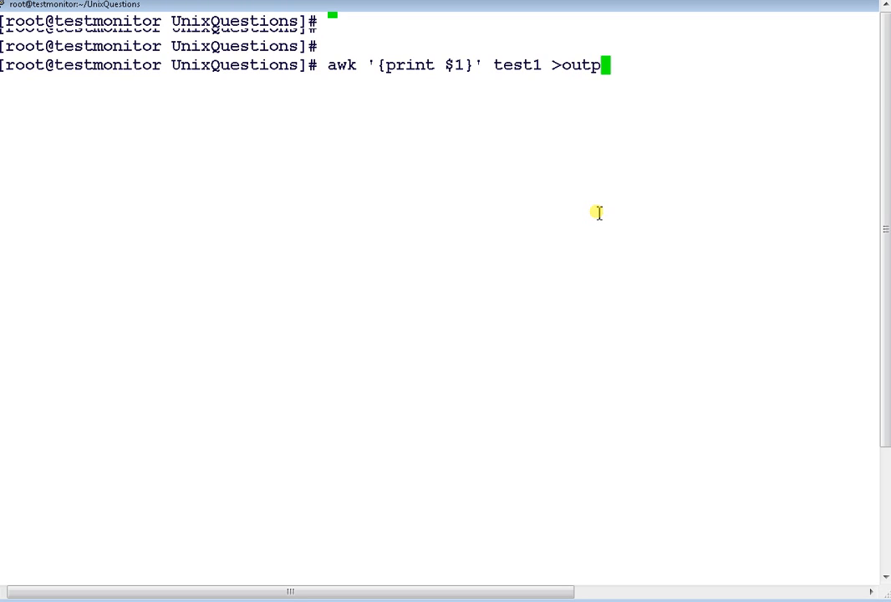
text(ut_)
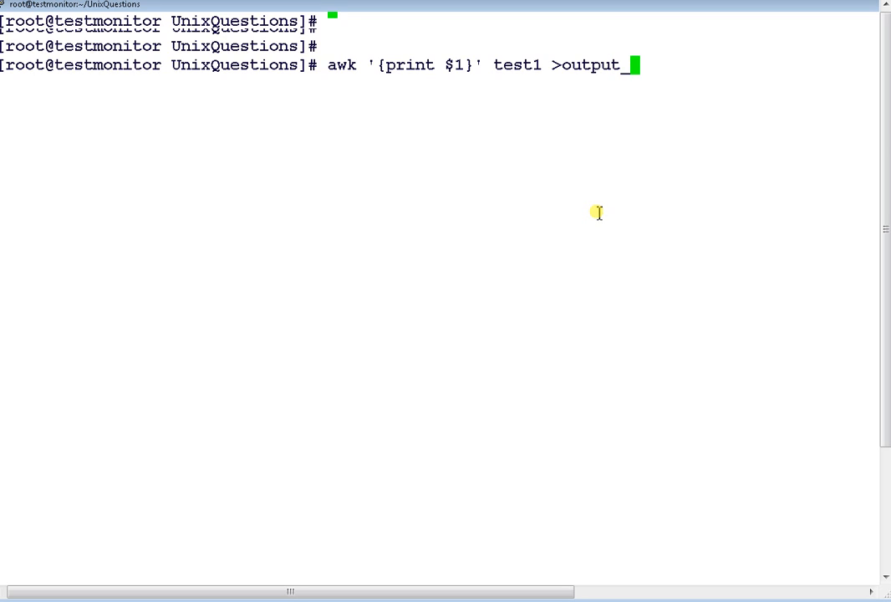
text(awk)
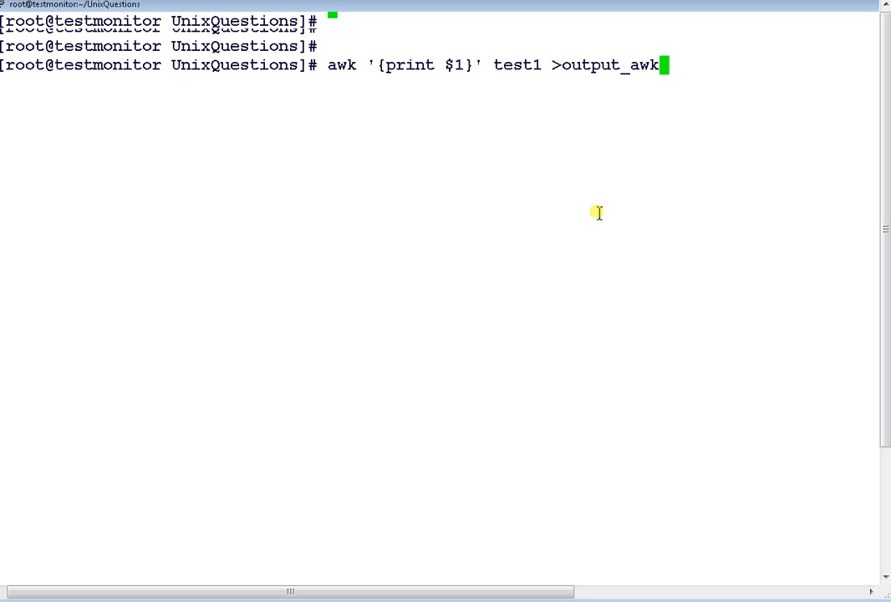
- Display the contents of output_awk, a column of user names, with cat
text(cat)
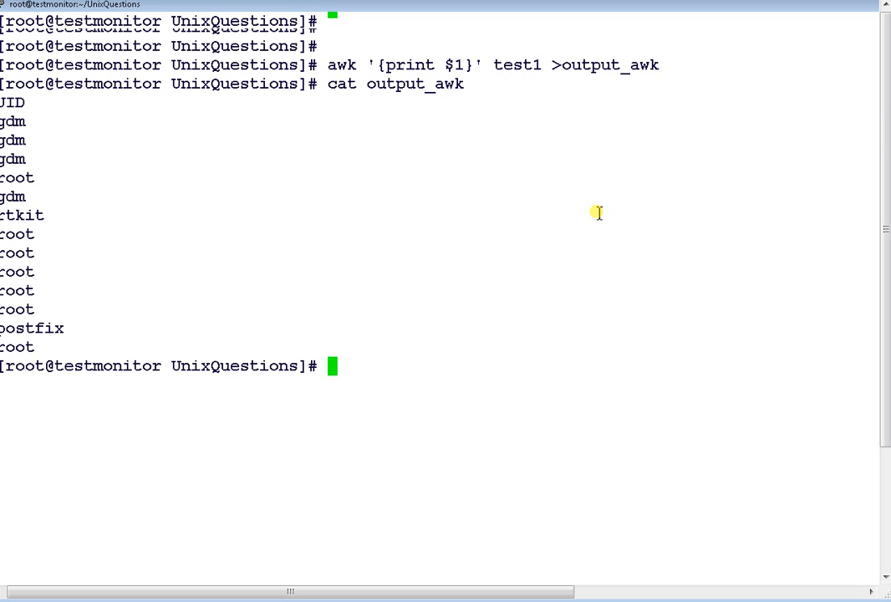
mouse_move(662, 207)
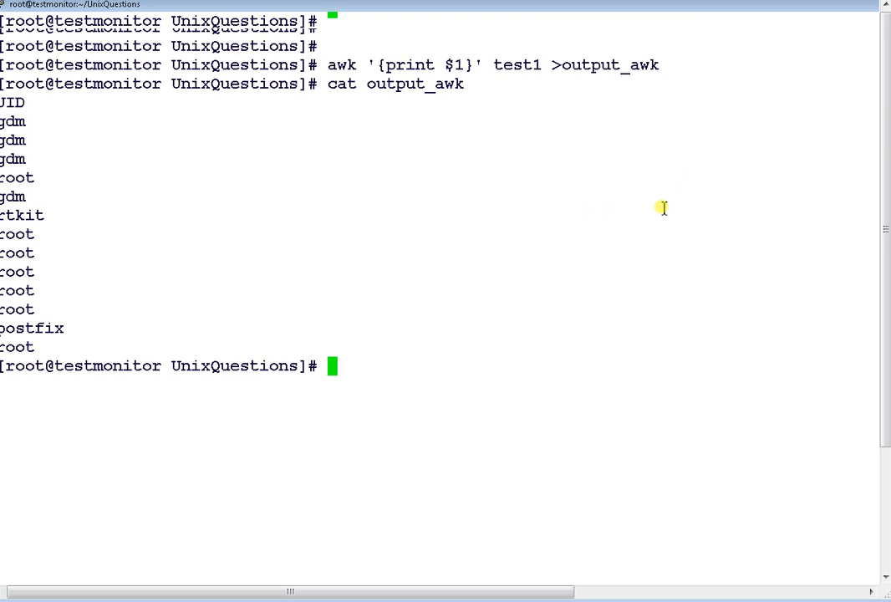
mouse_move(500, 441)
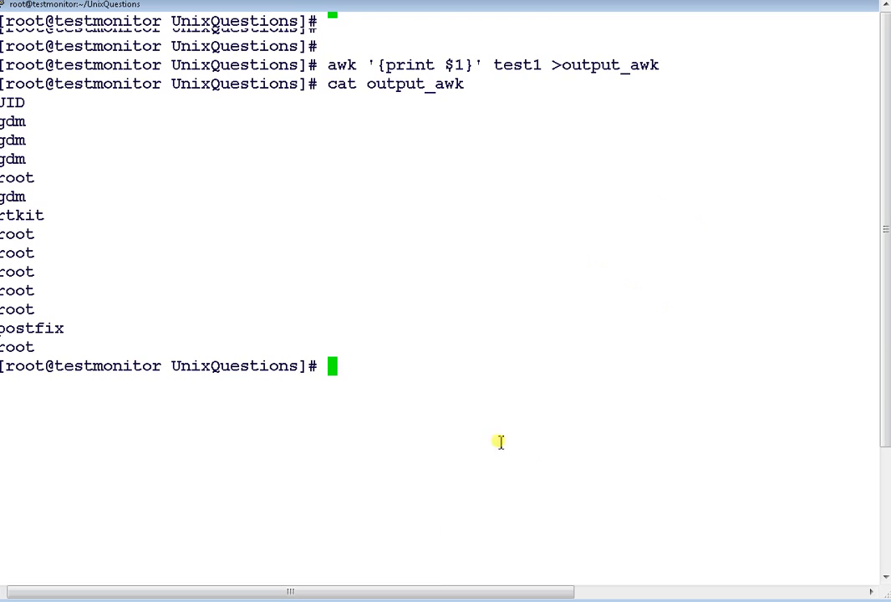